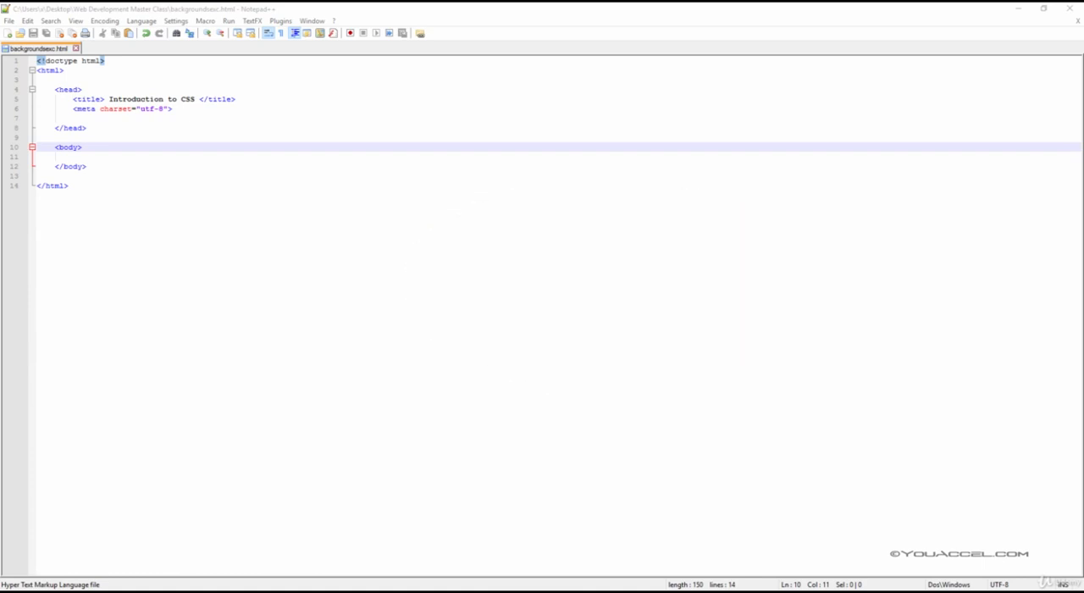
{"action": "mouse_move", "coordinate": [850, 324]}
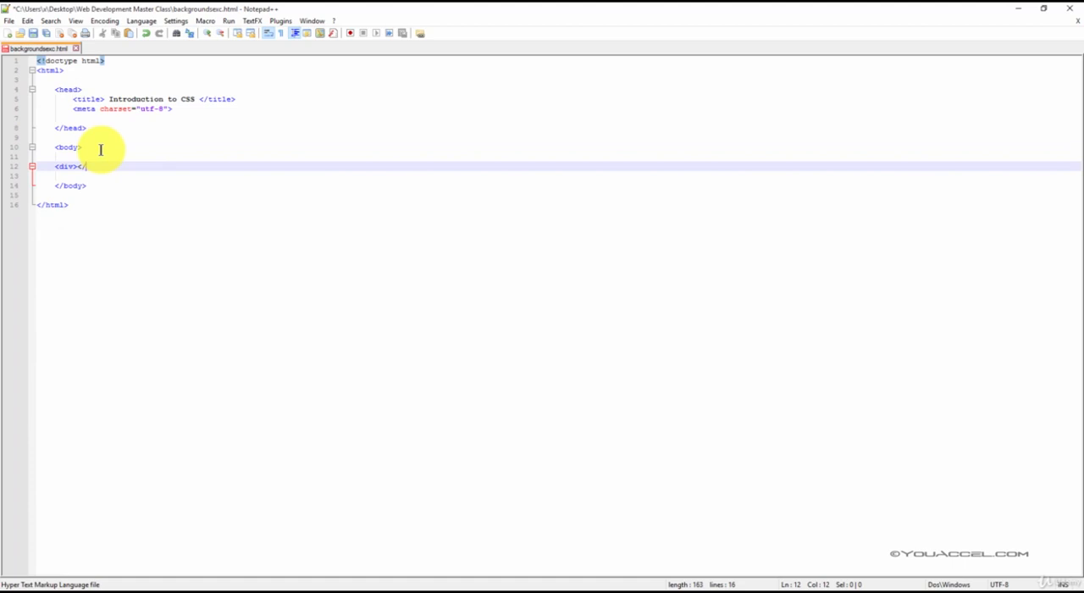
Type an empty <div></div> element on a new line inside the body
{"action": "type", "text": "div>"}
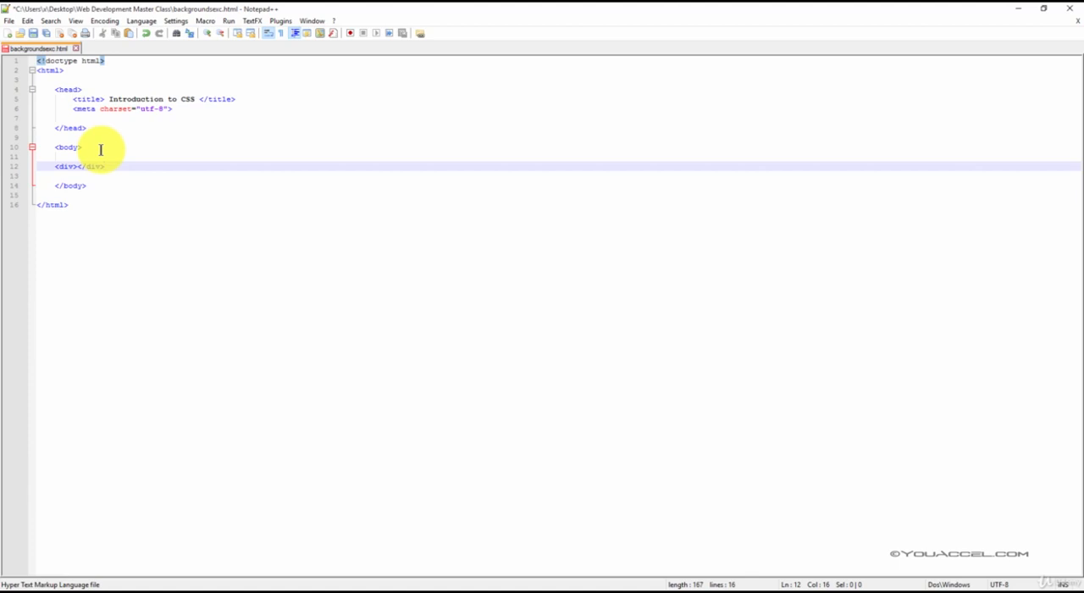
{"action": "mouse_move", "coordinate": [150, 135]}
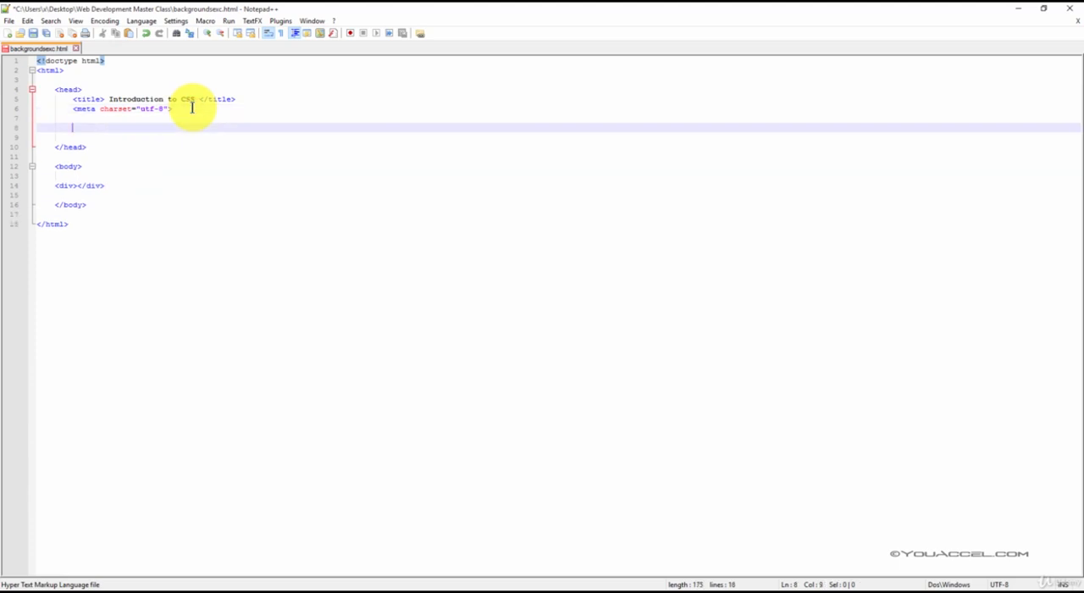
Insert an empty <style type="text/css"></style> block with blank lines below the meta tag
{"action": "type", "text": "<style"}
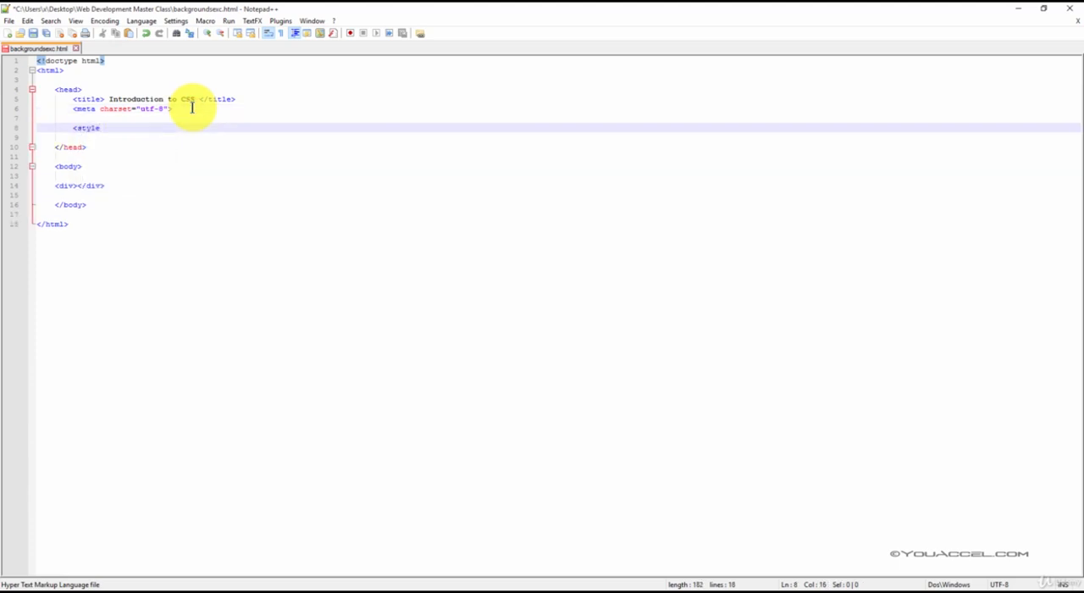
{"action": "type", "text": "type=\"text/css\">"}
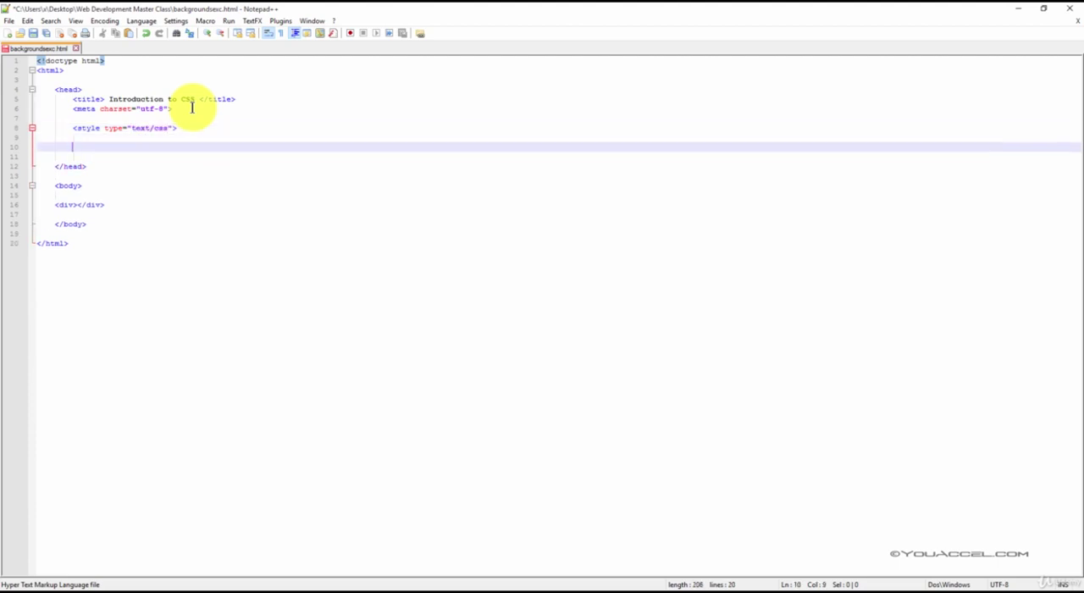
{"action": "type", "text": "</d"}
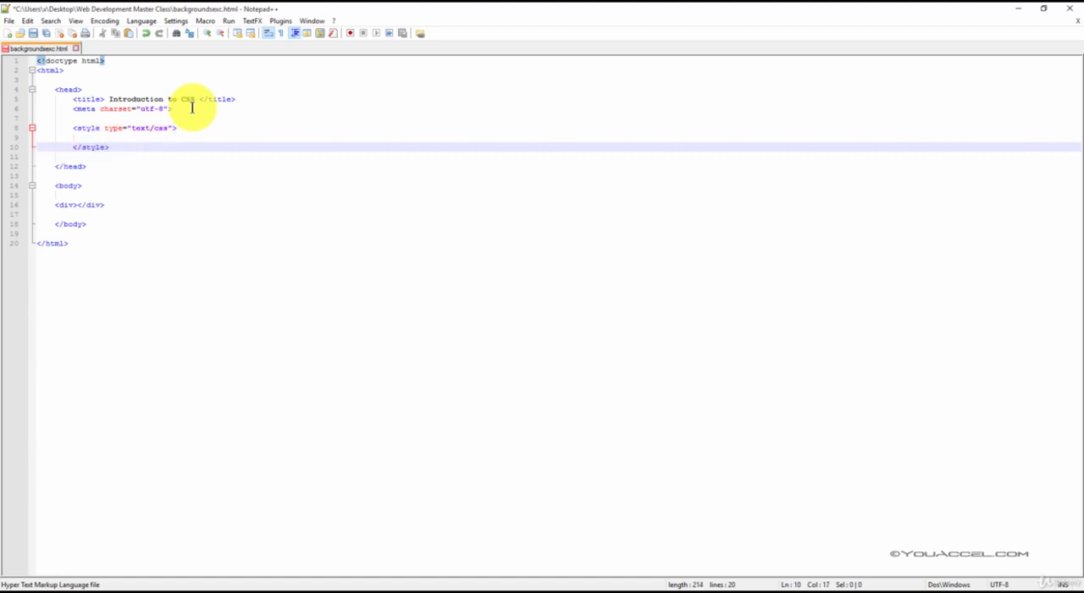
{"action": "key", "text": "Enter"}
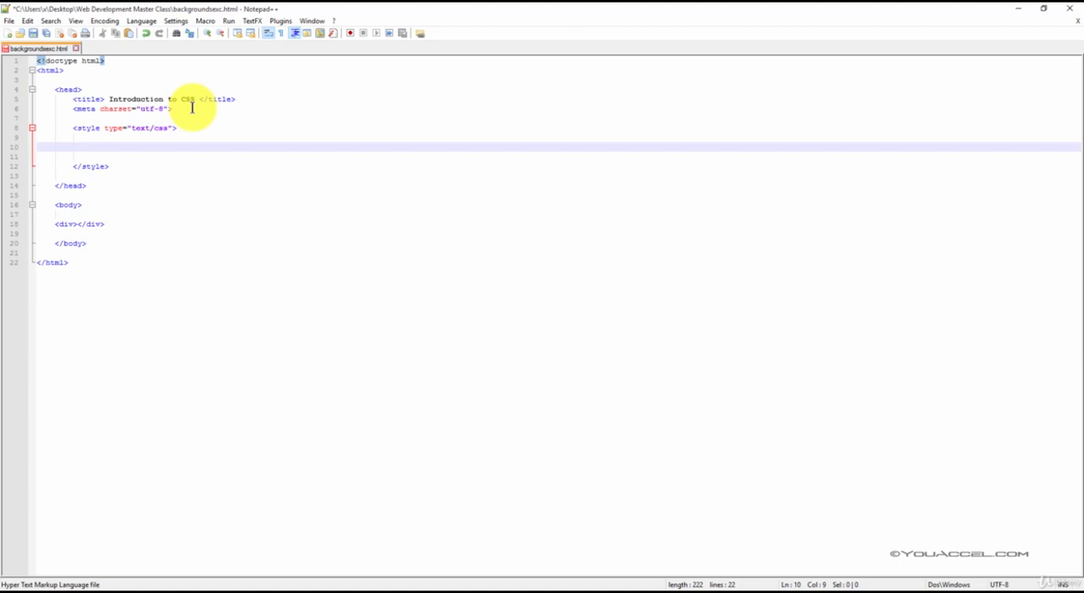
{"action": "type", "text": "di"}
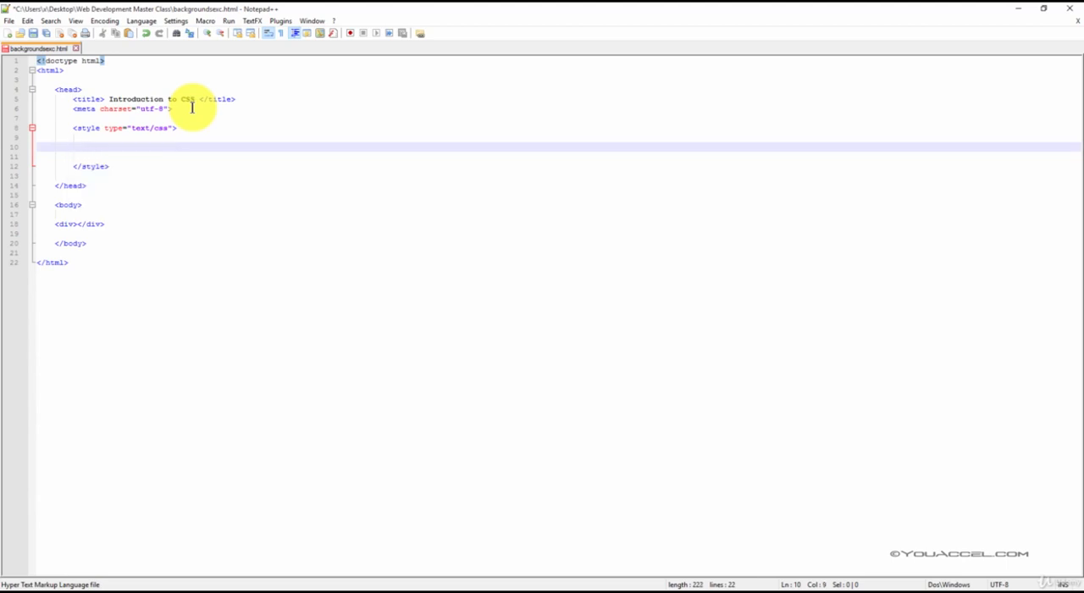
Write #div1 with width 100%, height 500px, 3px solid black border, blue background-color
{"action": "type", "text": "#div1"}
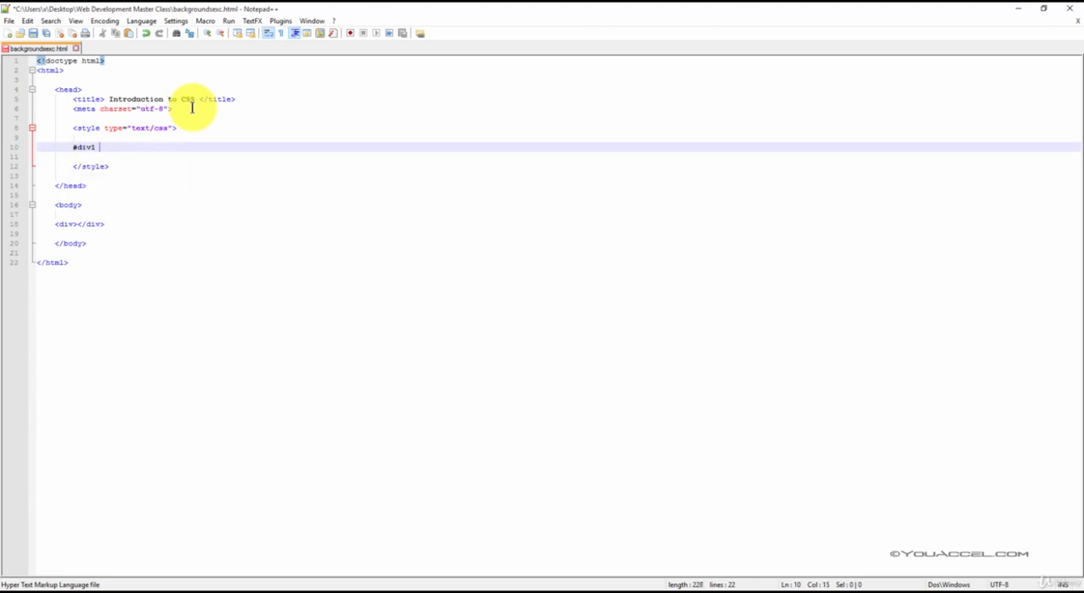
{"action": "type", "text": "{"}
{"action": "type", "text": "}"}
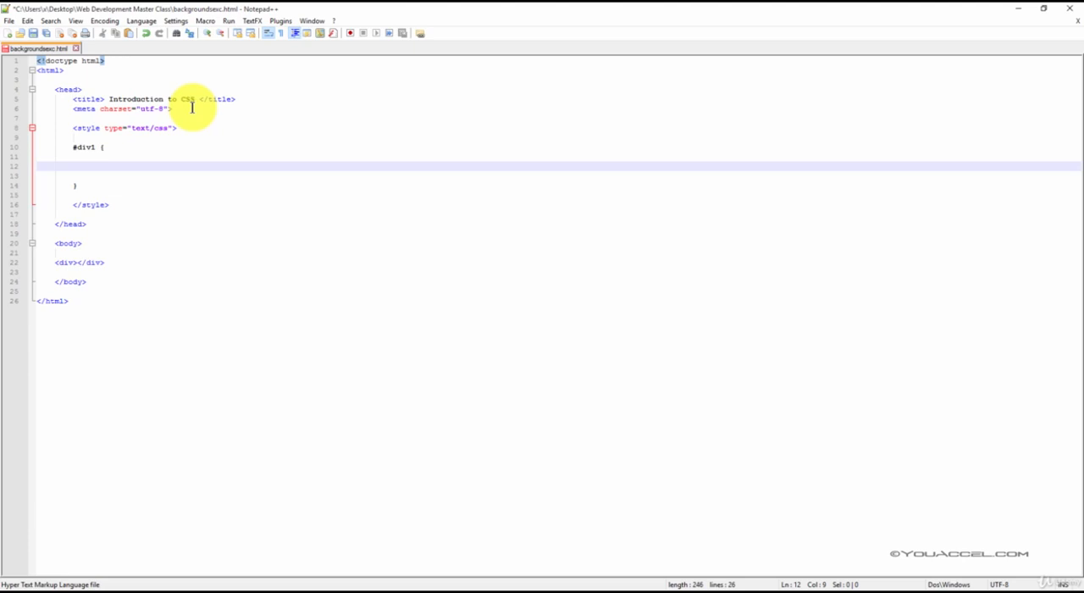
{"action": "type", "text": "width: 100%"}
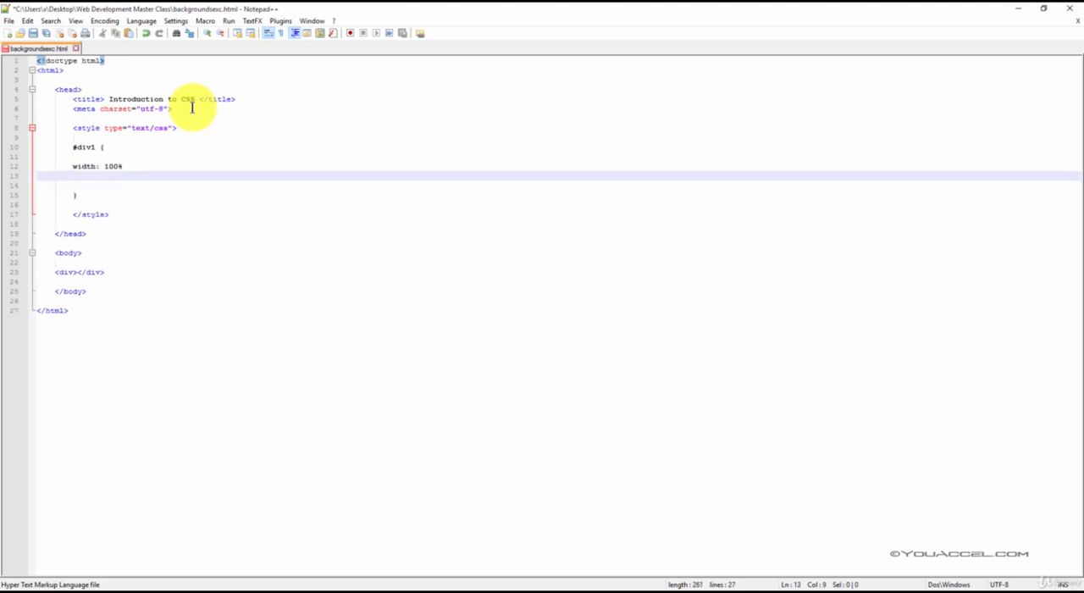
{"action": "type", "text": "height: 500px;"}
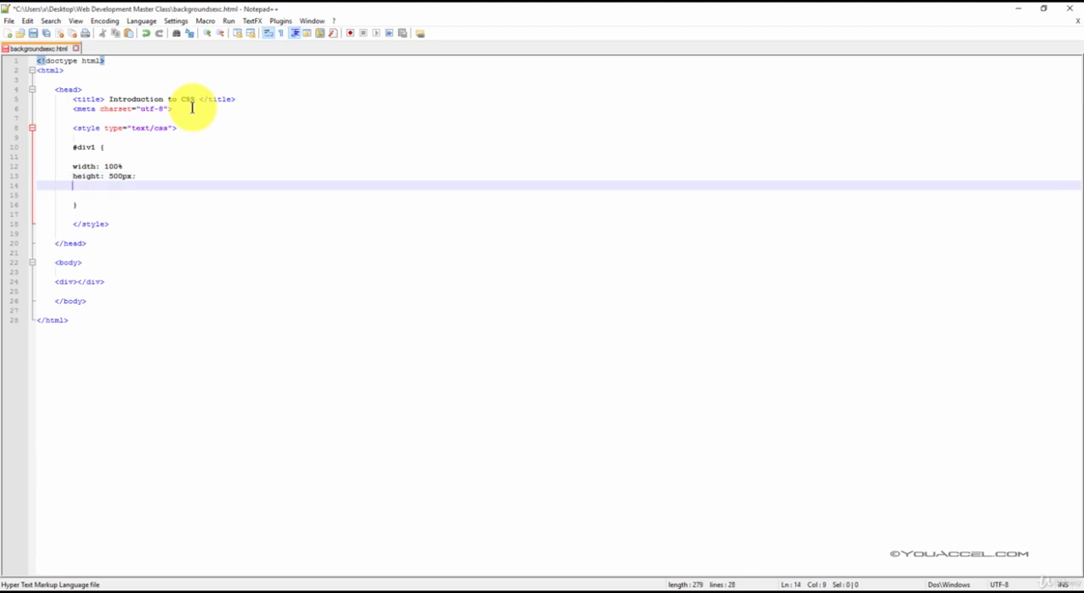
{"action": "type", "text": "border: 3px solid black;"}
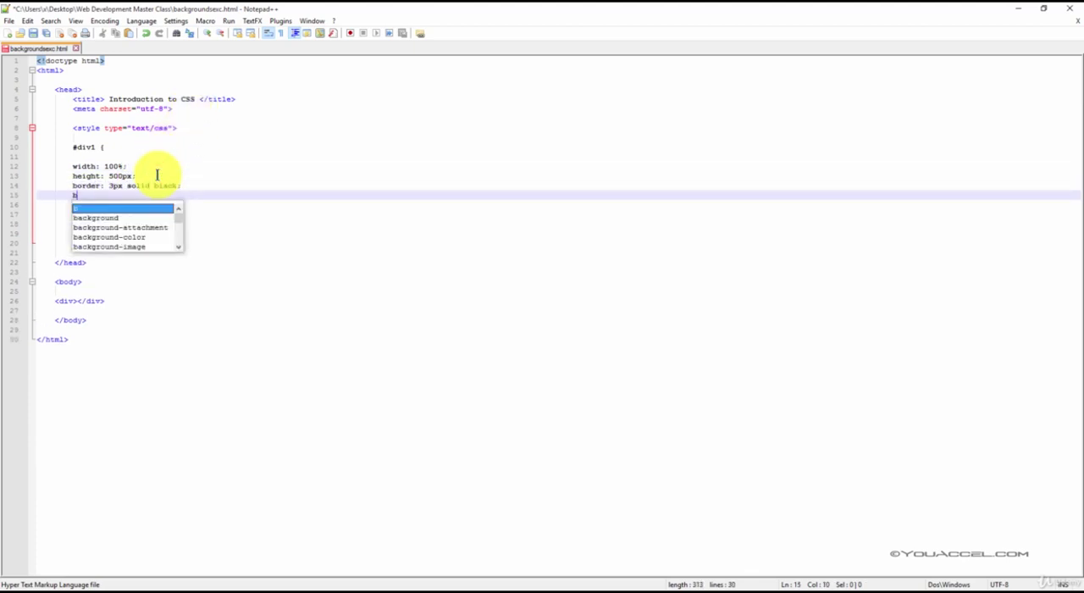
{"action": "type", "text": "background-color:bl"}
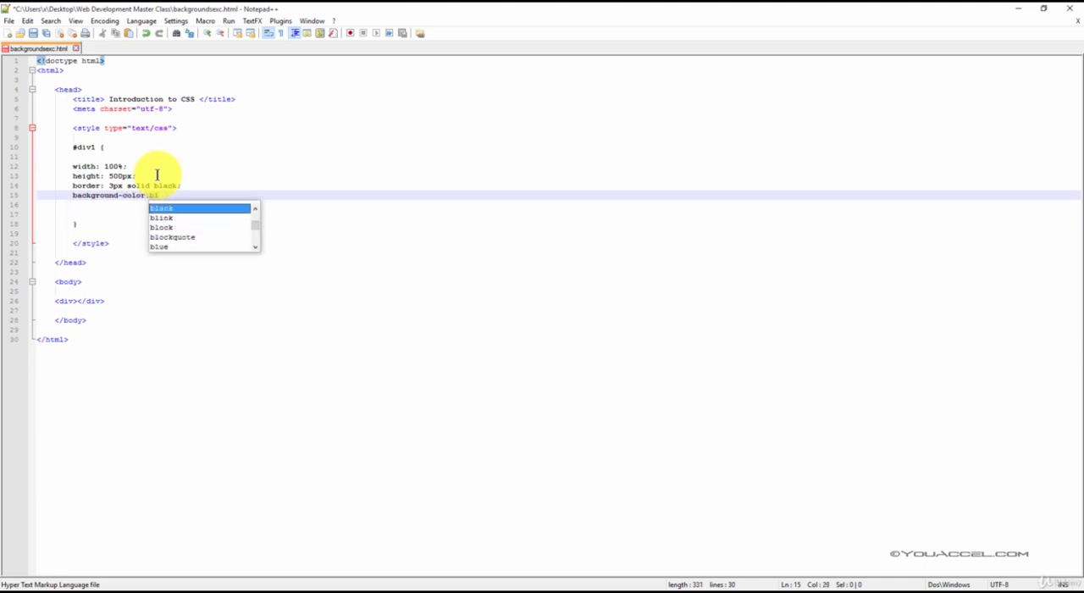
{"action": "type", "text": "blue;"}
{"action": "left_click", "coordinate": [80, 301]}
{"action": "type", "text": " id=\""}
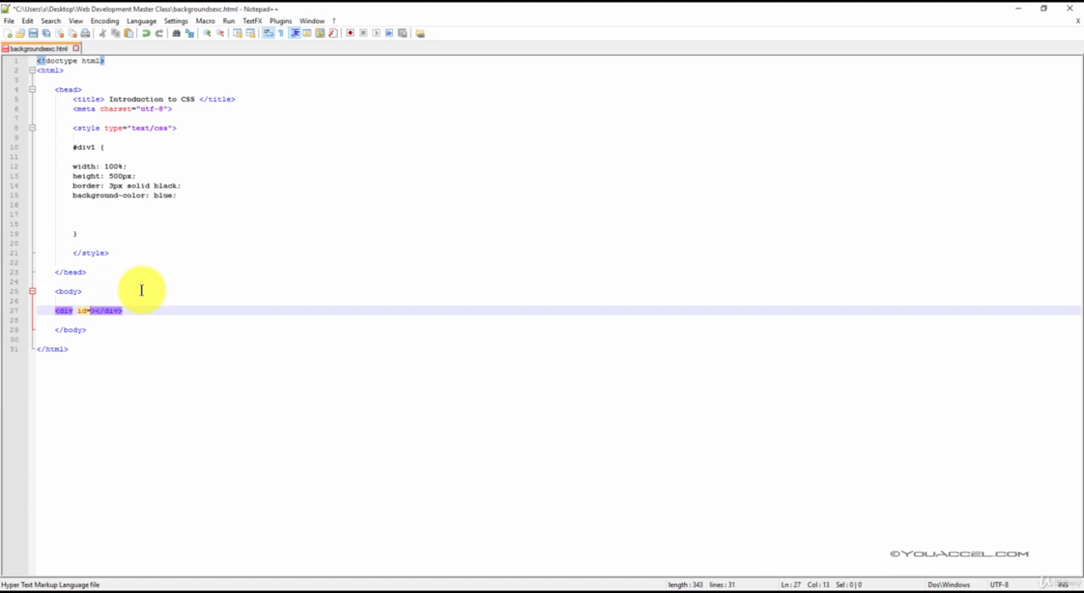
Give the body div id="div1" and save the file
{"action": "type", "text": "div1\""}
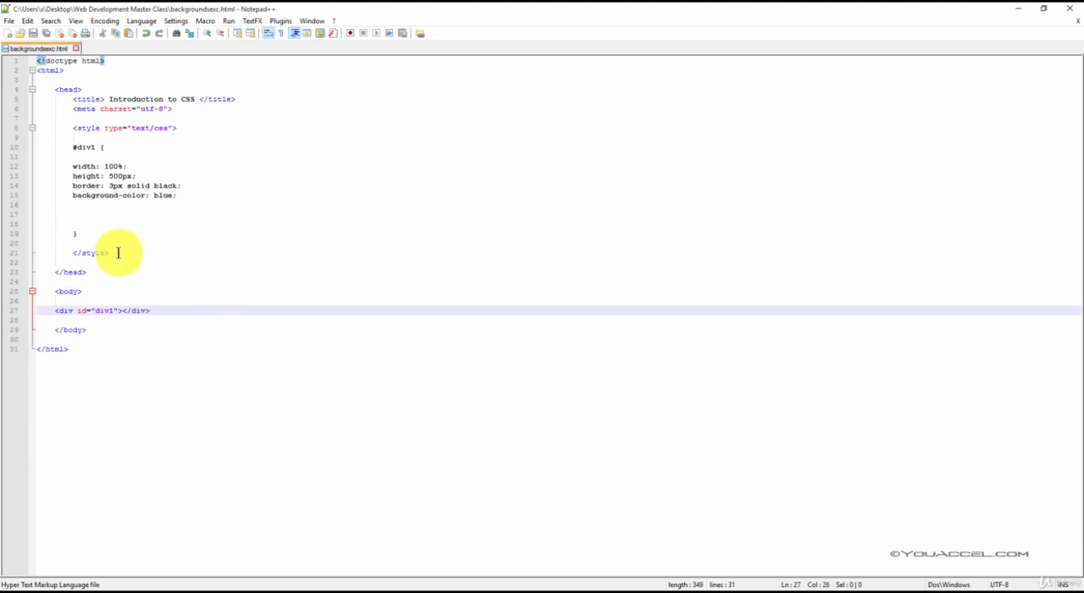
{"action": "left_click", "coordinate": [8, 21]}
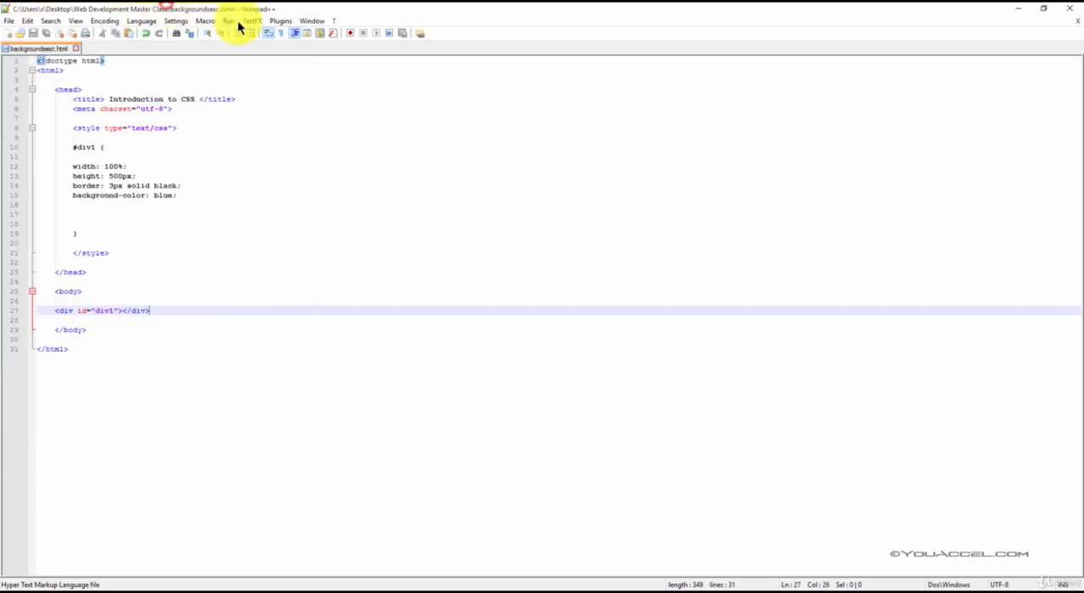
{"action": "left_click", "coordinate": [229, 21]}
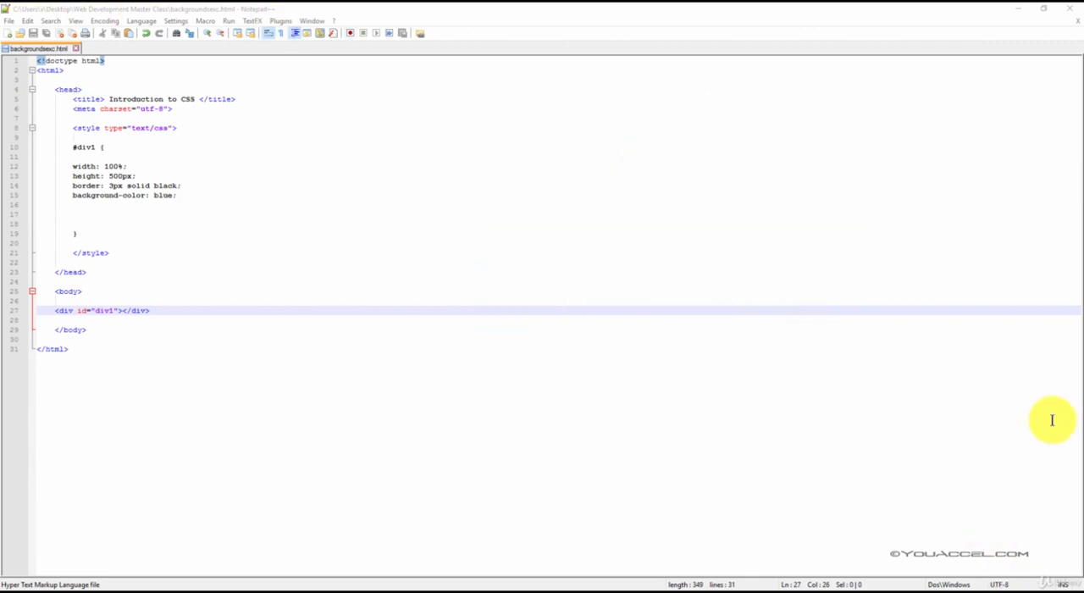
Replace the blue background-color in #div1 with background-image: url(bg.jpg)
{"action": "left_click", "coordinate": [180, 195]}
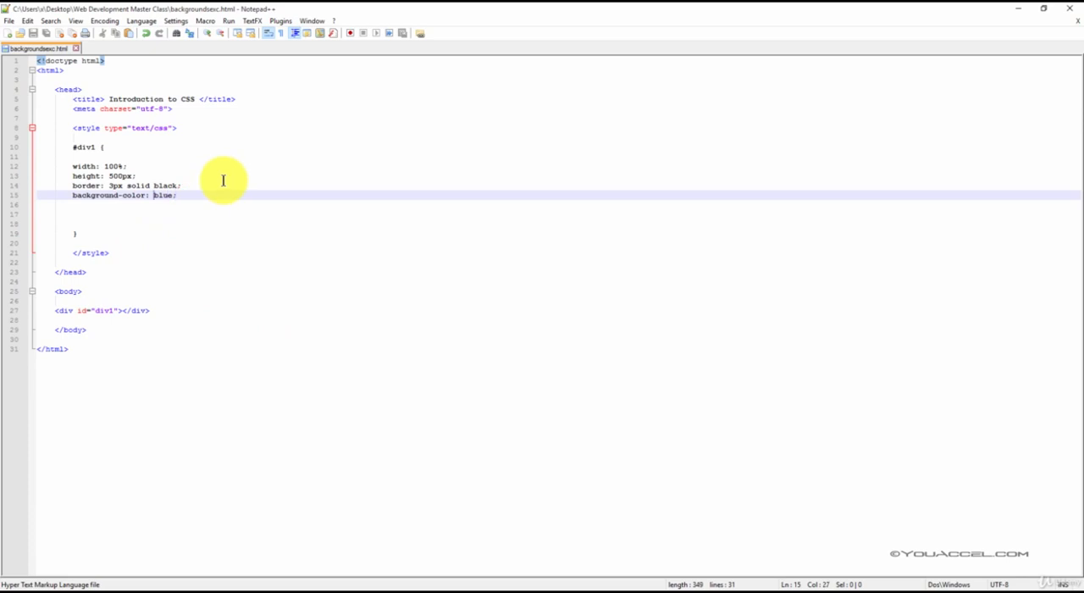
{"action": "double_click", "coordinate": [135, 196]}
{"action": "type", "text": "image"}
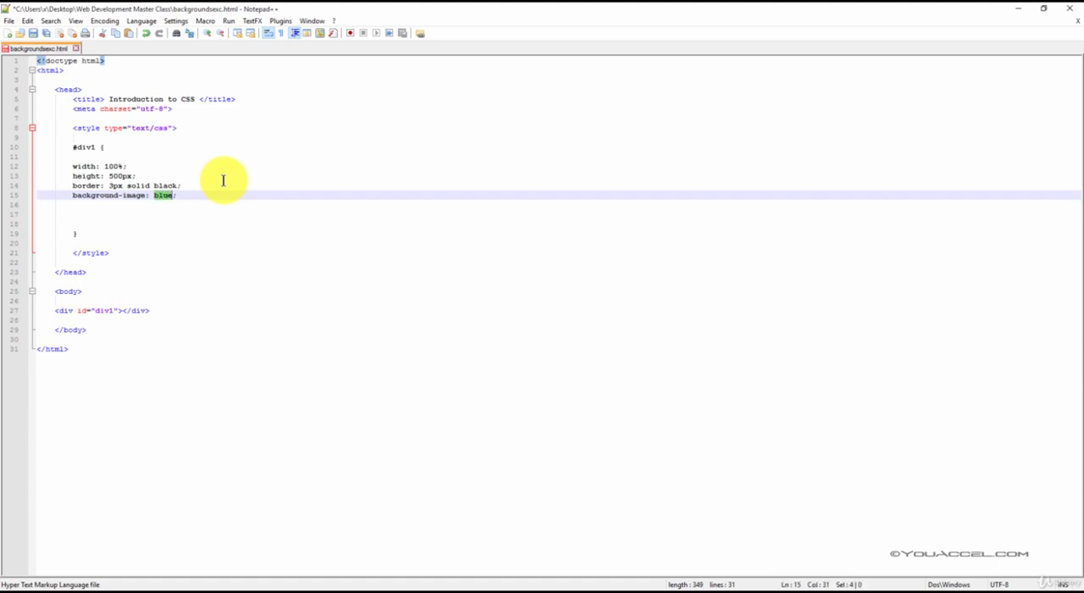
{"action": "type", "text": "url()"}
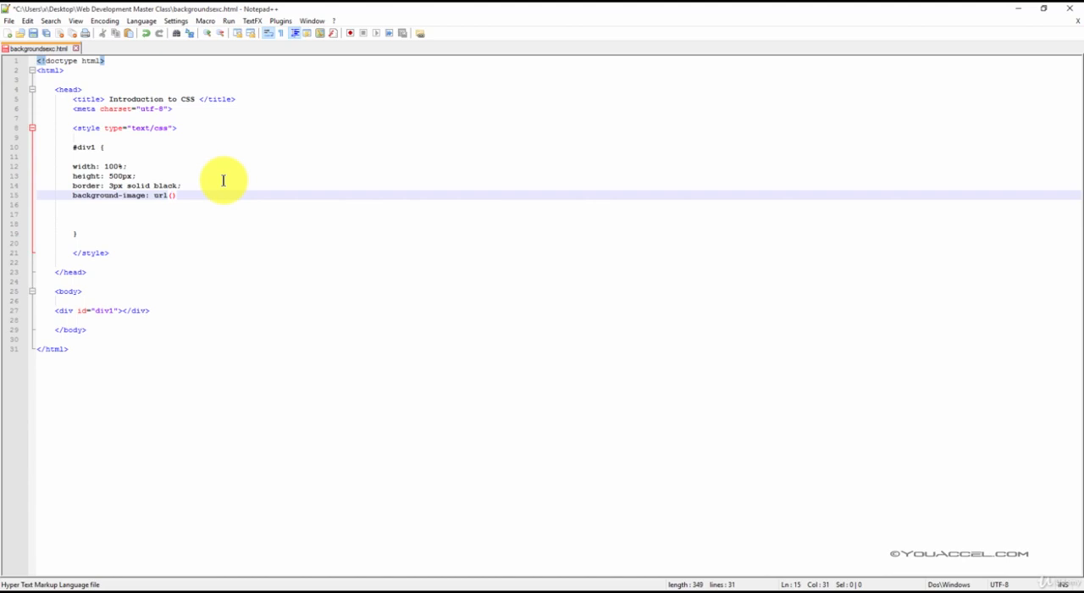
{"action": "type", "text": "bg"}
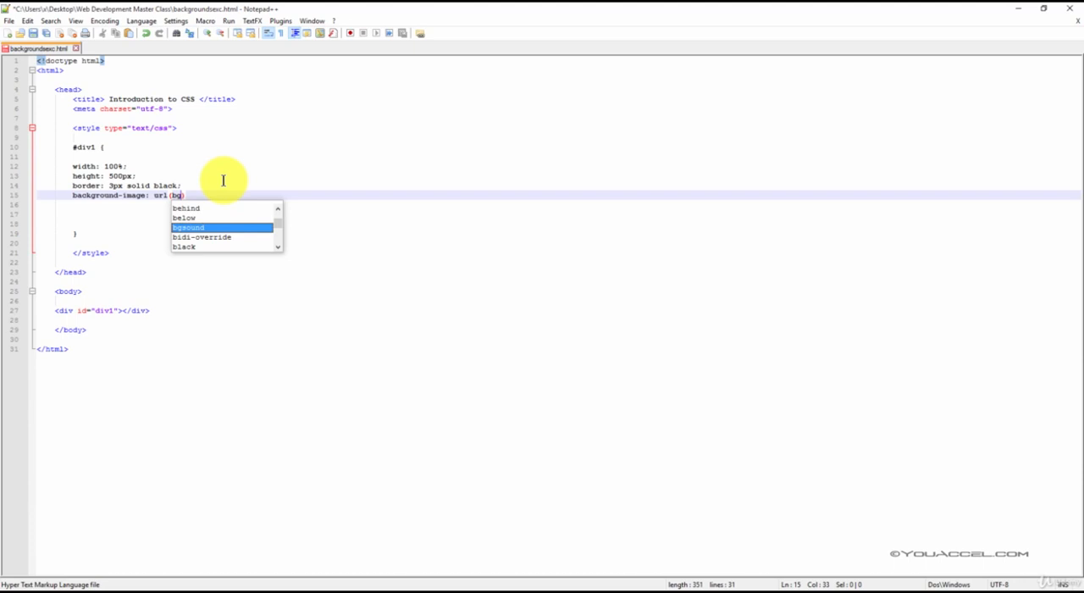
{"action": "type", "text": ".html"}
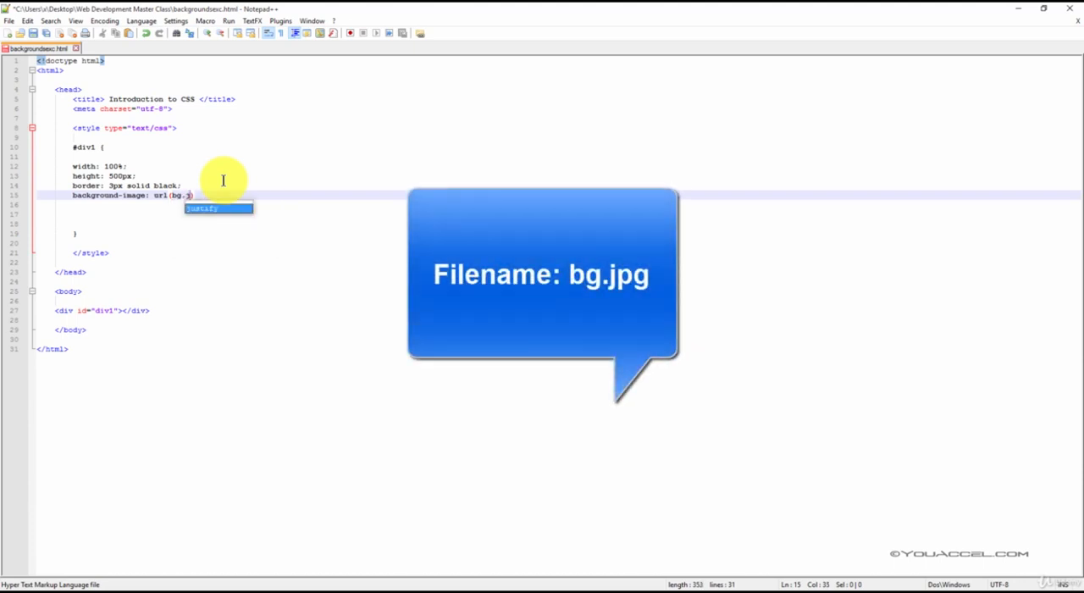
{"action": "type", "text": "pg"}
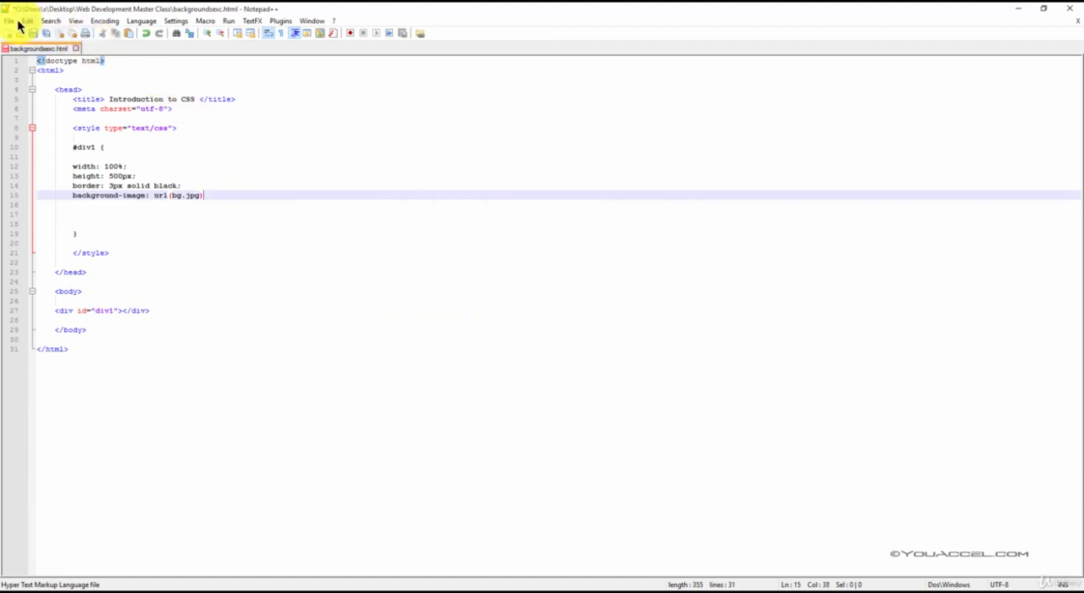
Launch the page in Chrome to view the tiled bg.jpg background
{"action": "left_click", "coordinate": [227, 21]}
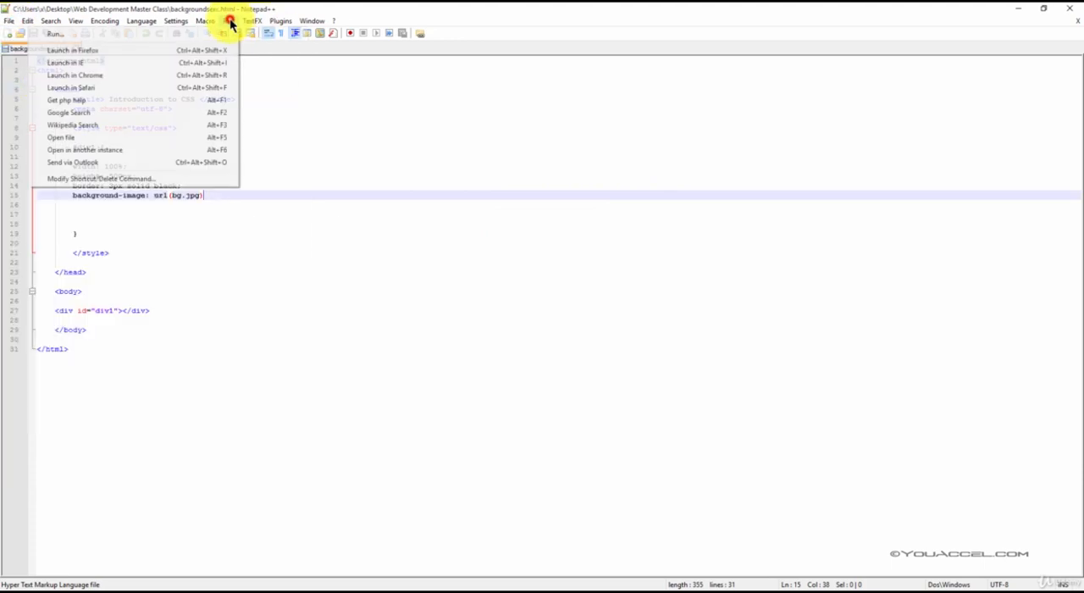
{"action": "left_click", "coordinate": [69, 76]}
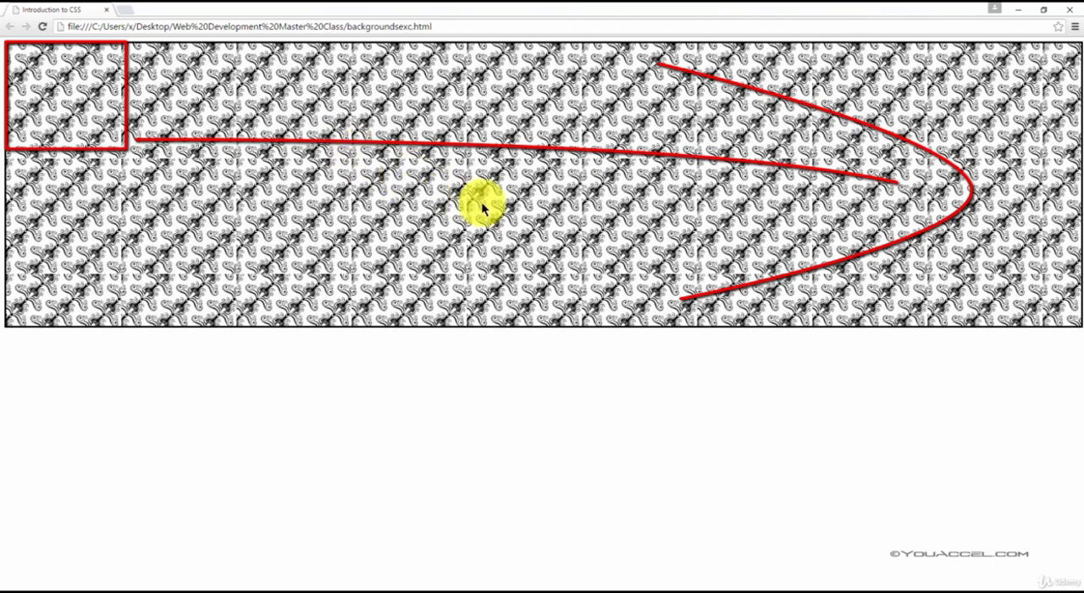
{"action": "mouse_move", "coordinate": [537, 185]}
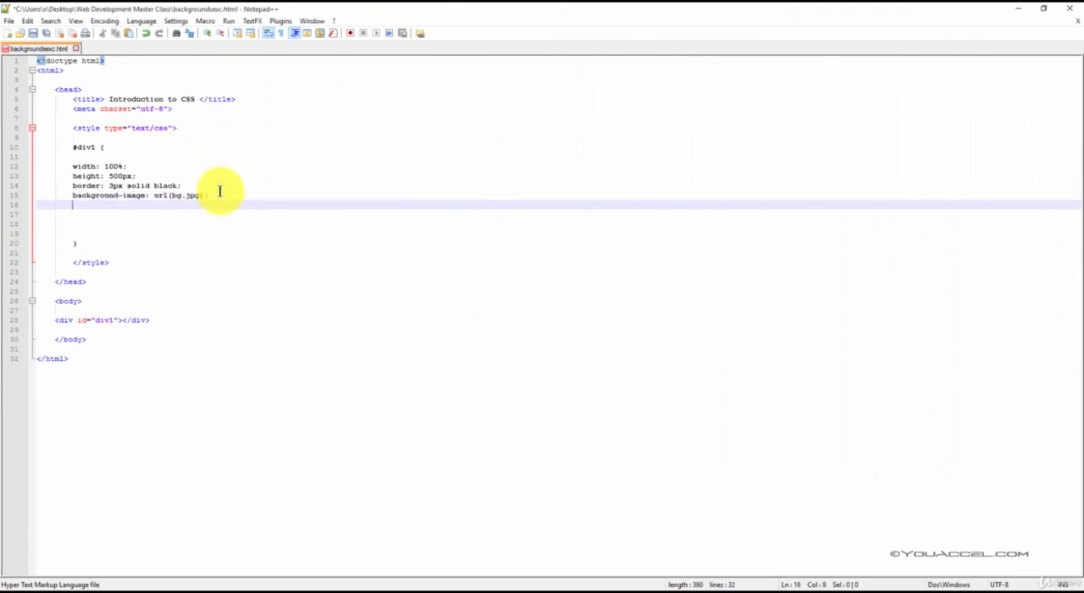
Add background-repeat: repeat-x; beneath the background-image line in #div1
{"action": "type", "text": "background"}
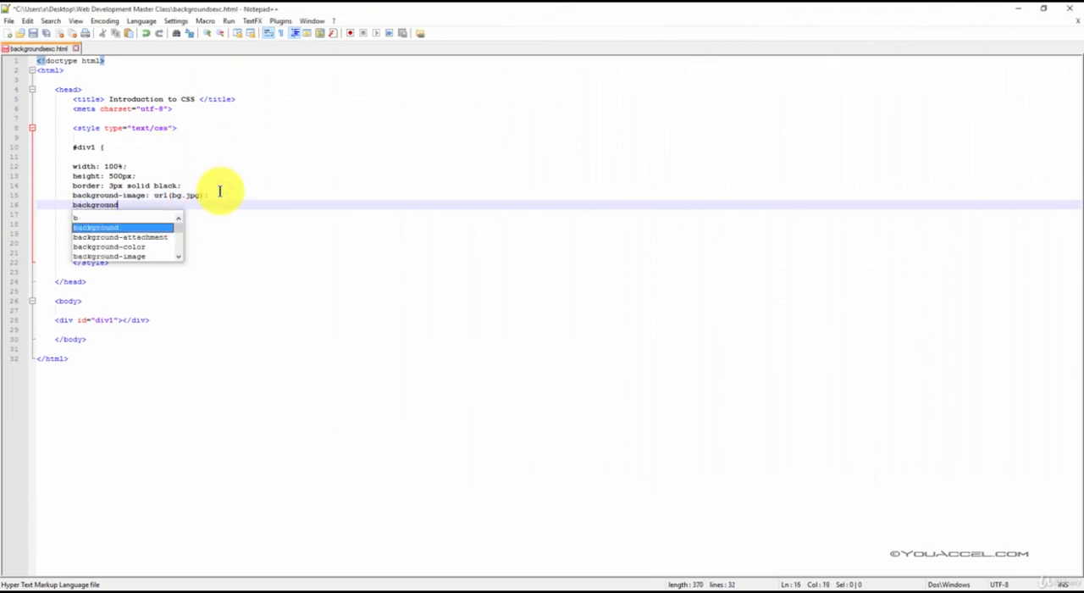
{"action": "type", "text": "-repeat:"}
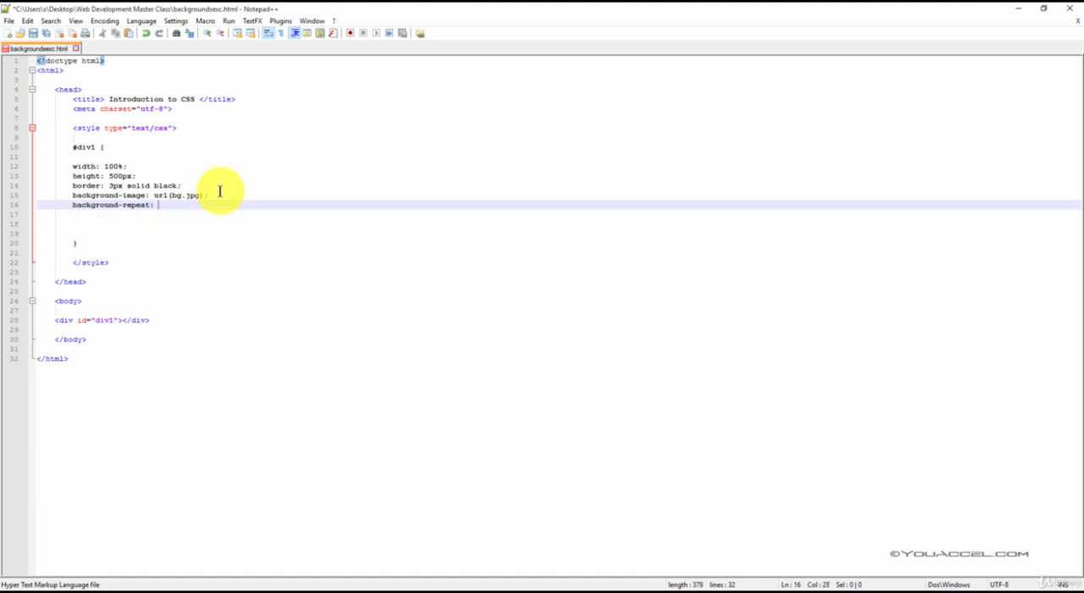
{"action": "type", "text": "repeat-x;"}
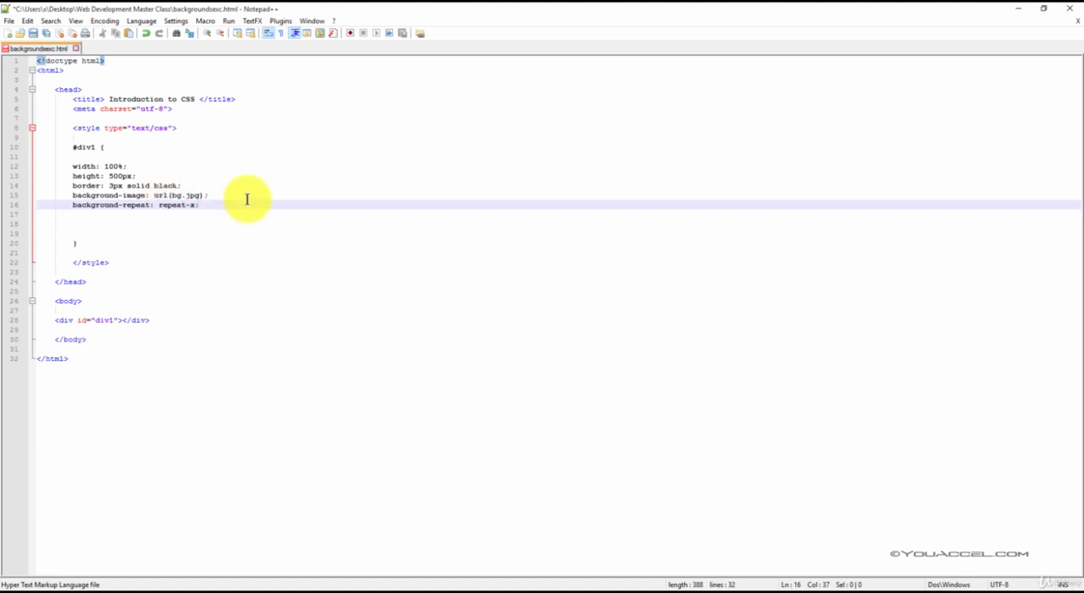
{"action": "mouse_move", "coordinate": [61, 83]}
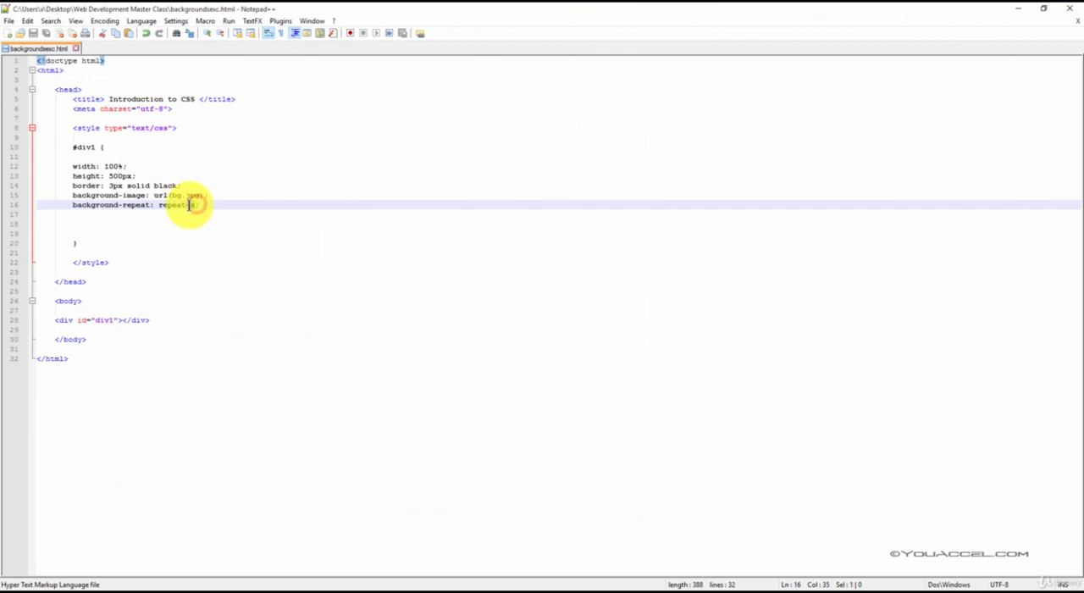
{"action": "left_click", "coordinate": [12, 21]}
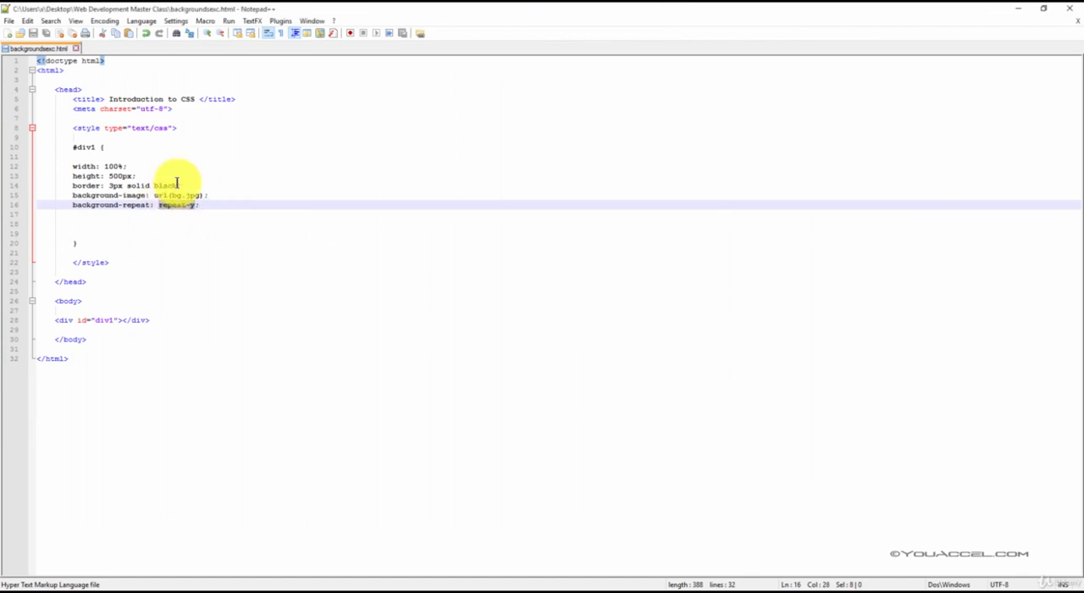
Change the background-repeat value to no-repeat
{"action": "type", "text": "no-"}
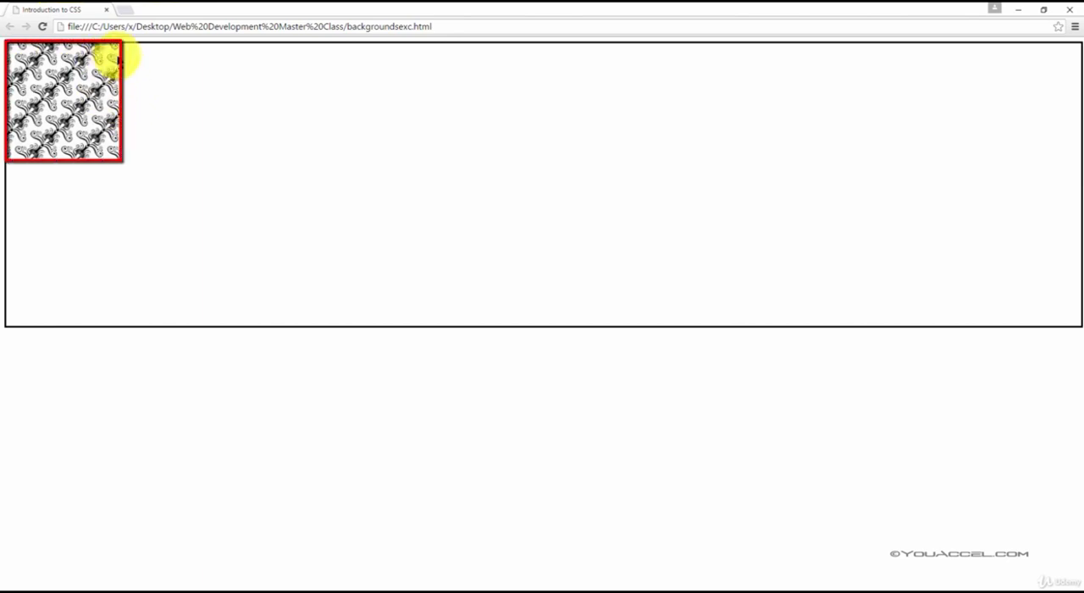
{"action": "mouse_move", "coordinate": [146, 156]}
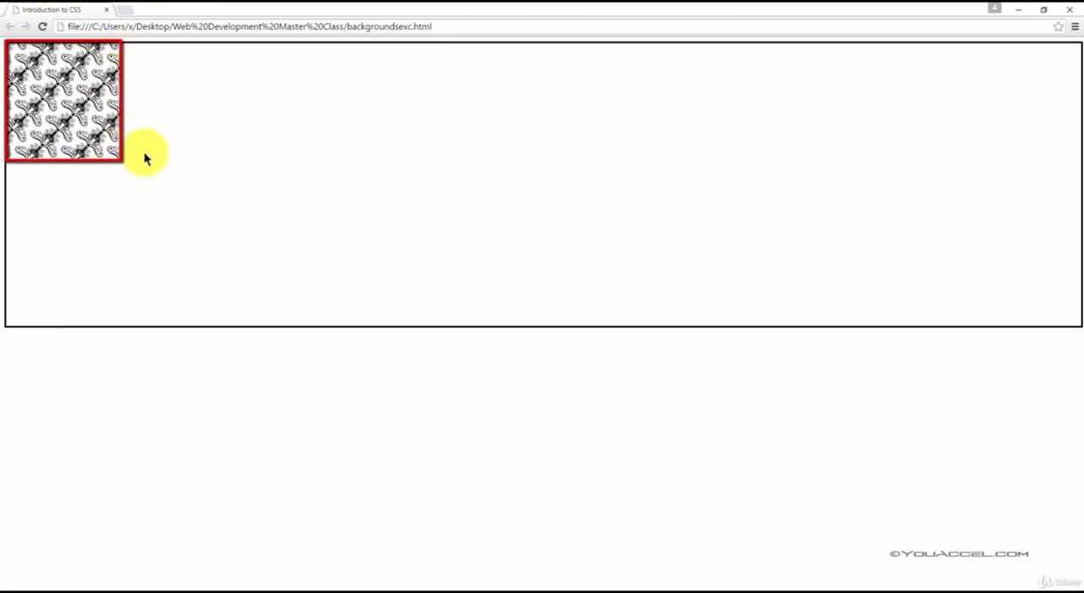
{"action": "mouse_move", "coordinate": [133, 83]}
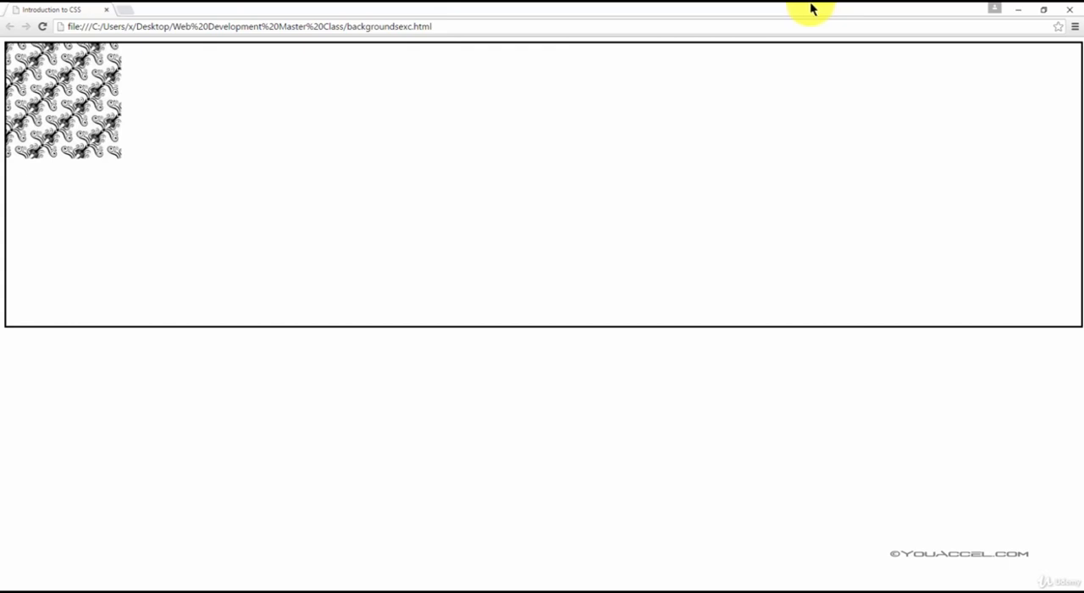
{"action": "mouse_move", "coordinate": [803, 10]}
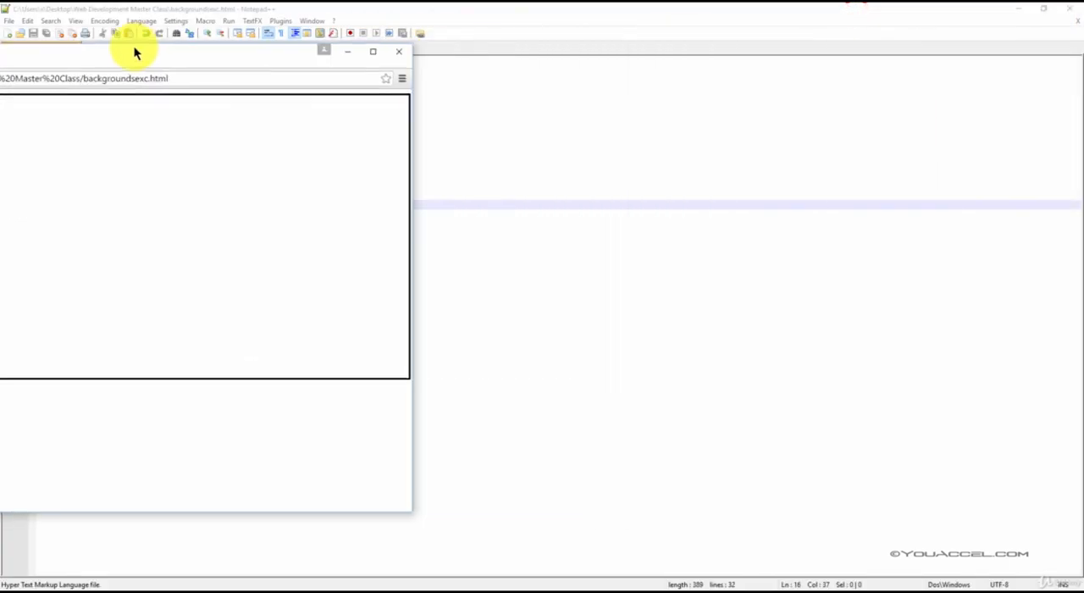
Type background-position: center; on a new line below background-repeat: no-repeat
{"action": "left_click", "coordinate": [398, 52]}
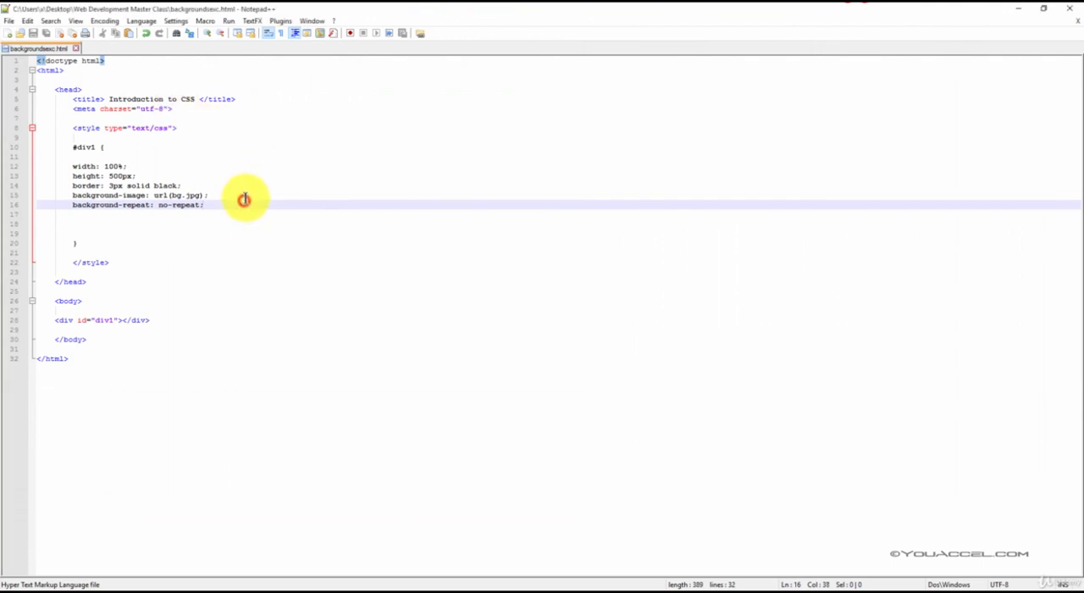
{"action": "type", "text": "background-"}
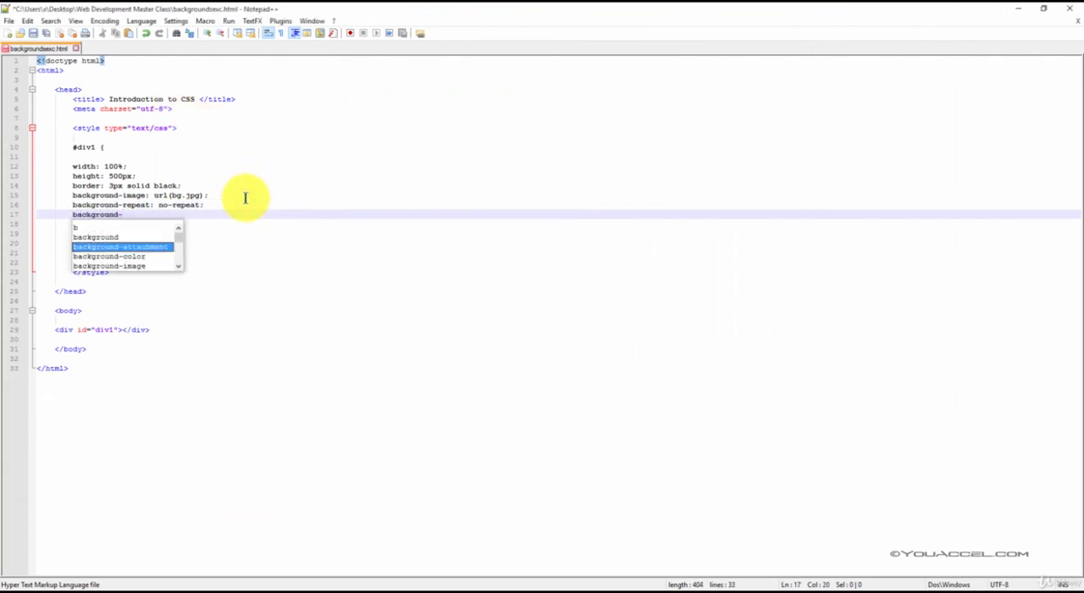
{"action": "type", "text": "position:"}
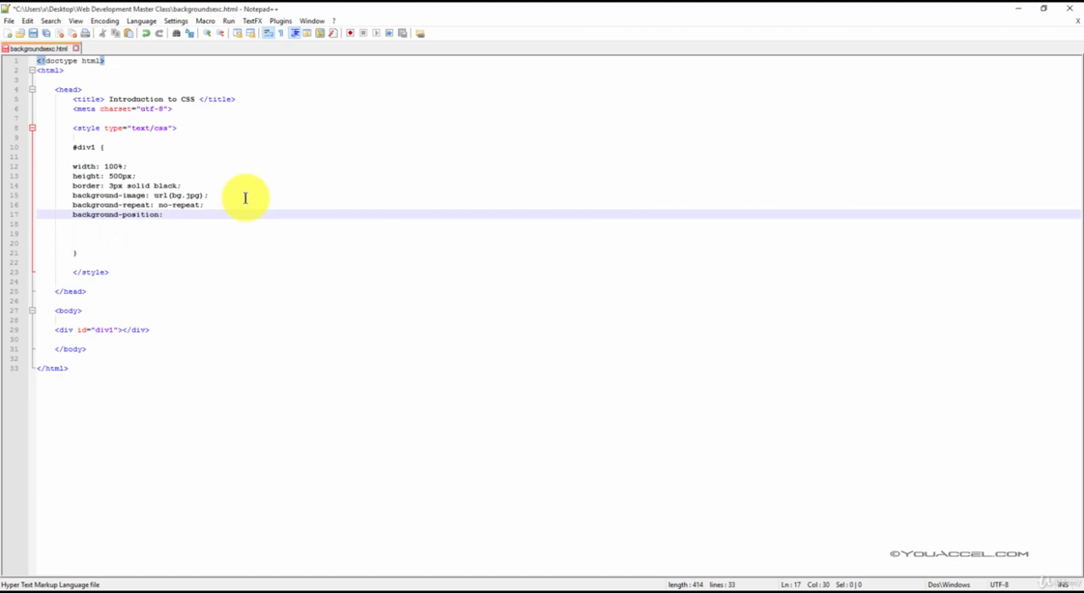
{"action": "type", "text": "center"}
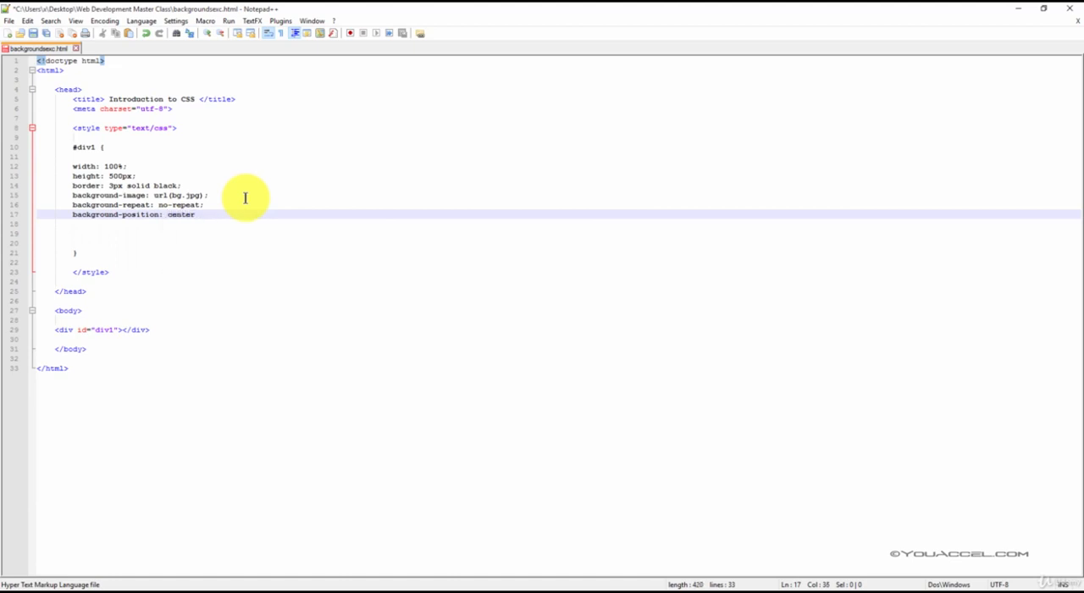
{"action": "type", "text": ";"}
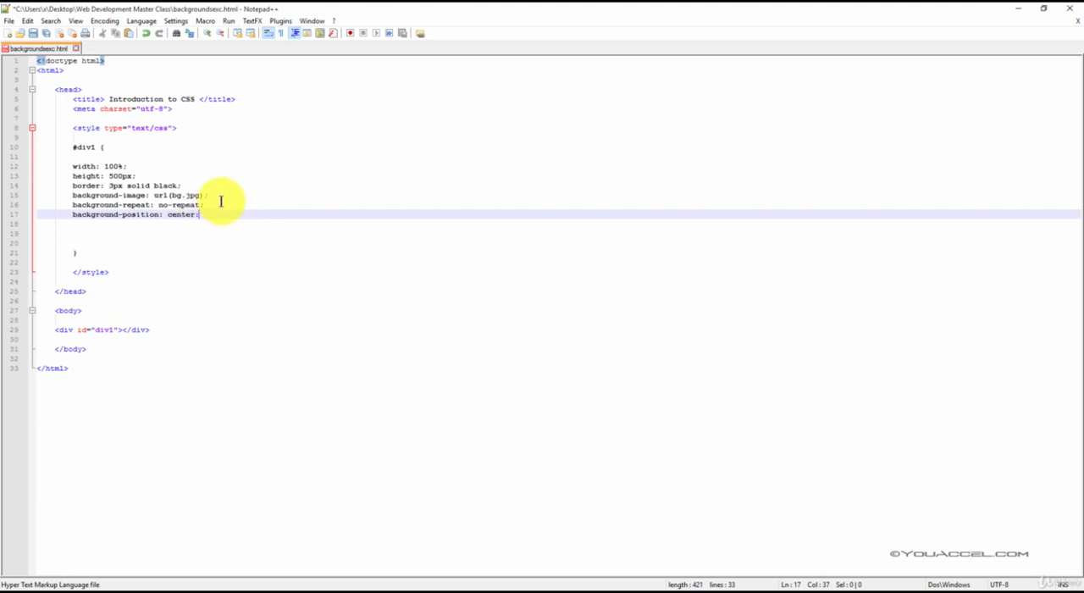
{"action": "mouse_move", "coordinate": [197, 215]}
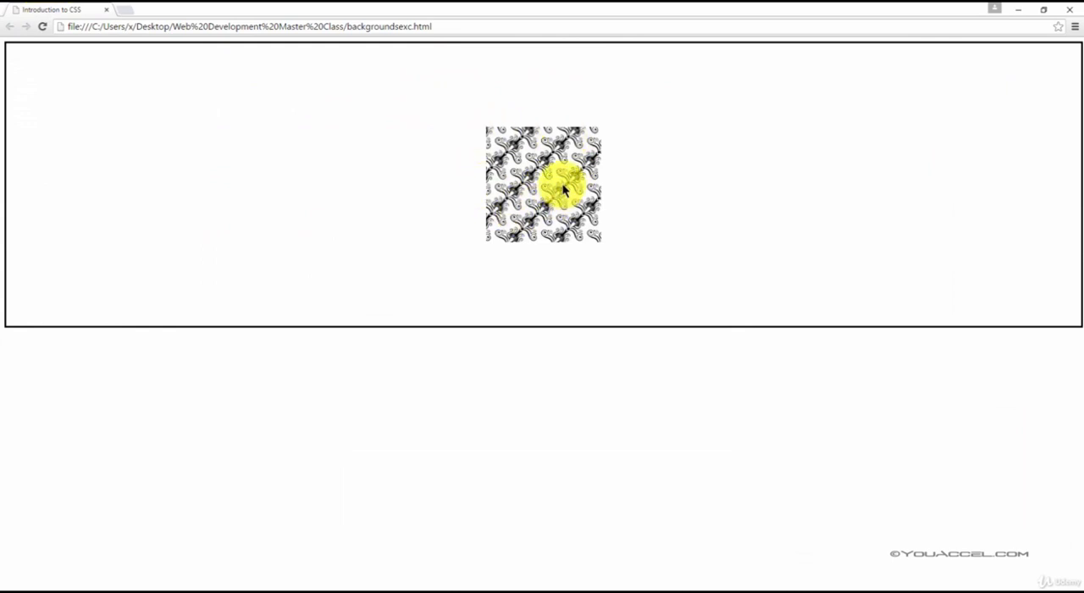
{"action": "mouse_move", "coordinate": [395, 136]}
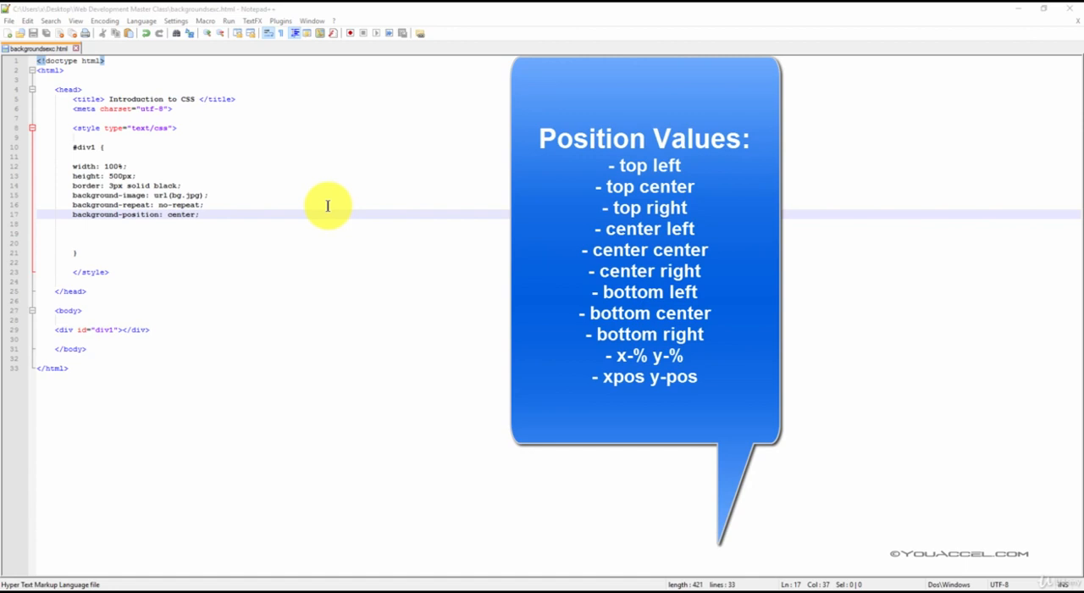
{"action": "mouse_move", "coordinate": [328, 196]}
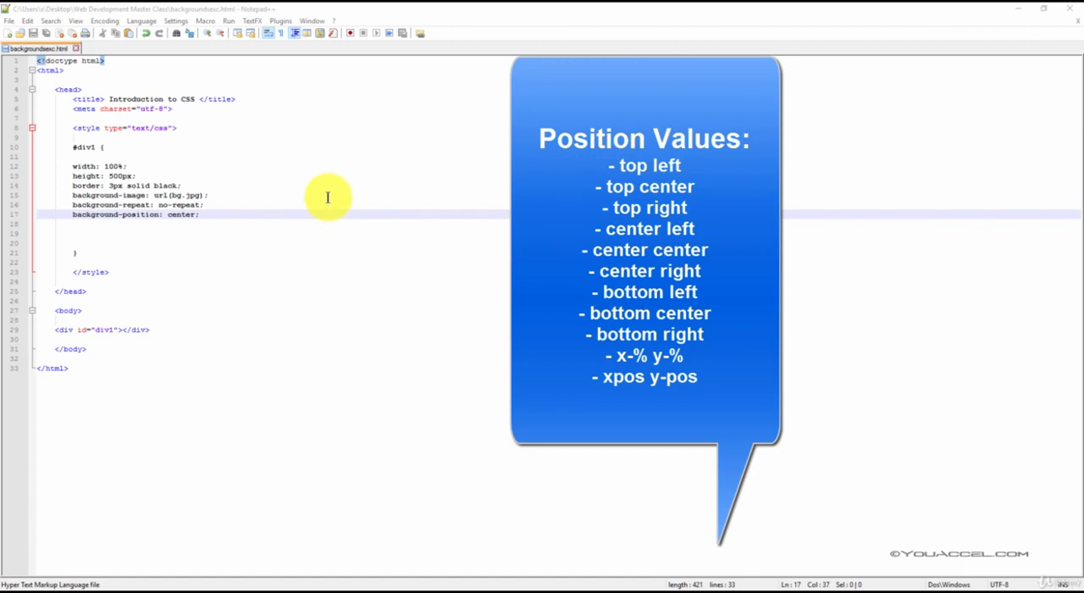